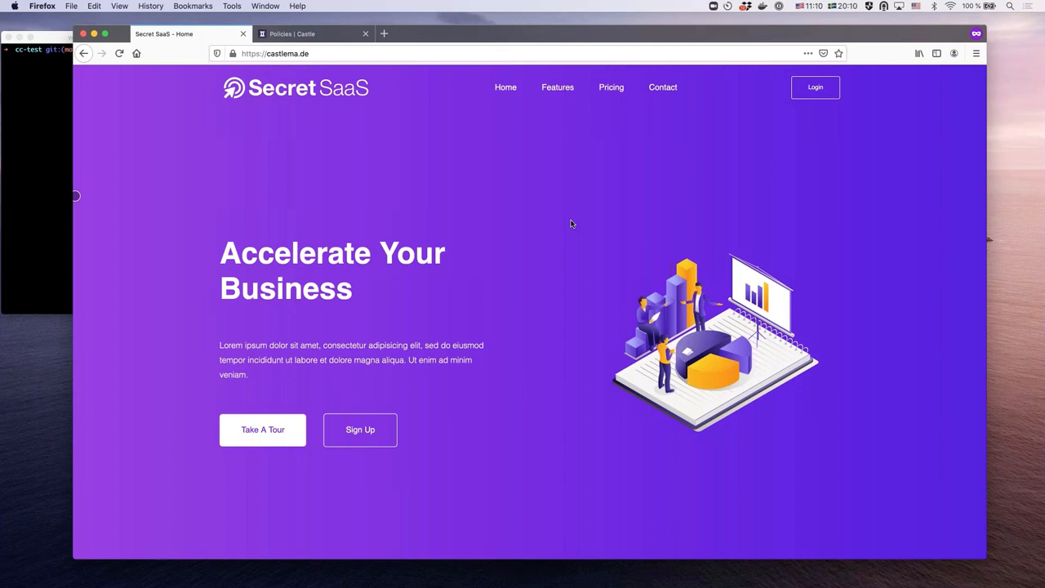
mouse_move(556, 226)
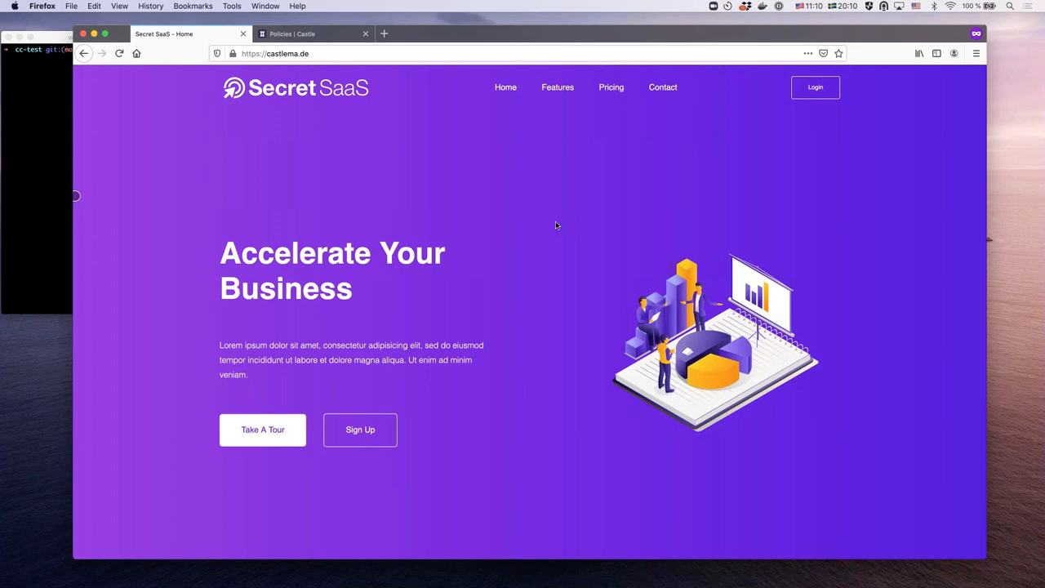
mouse_move(552, 225)
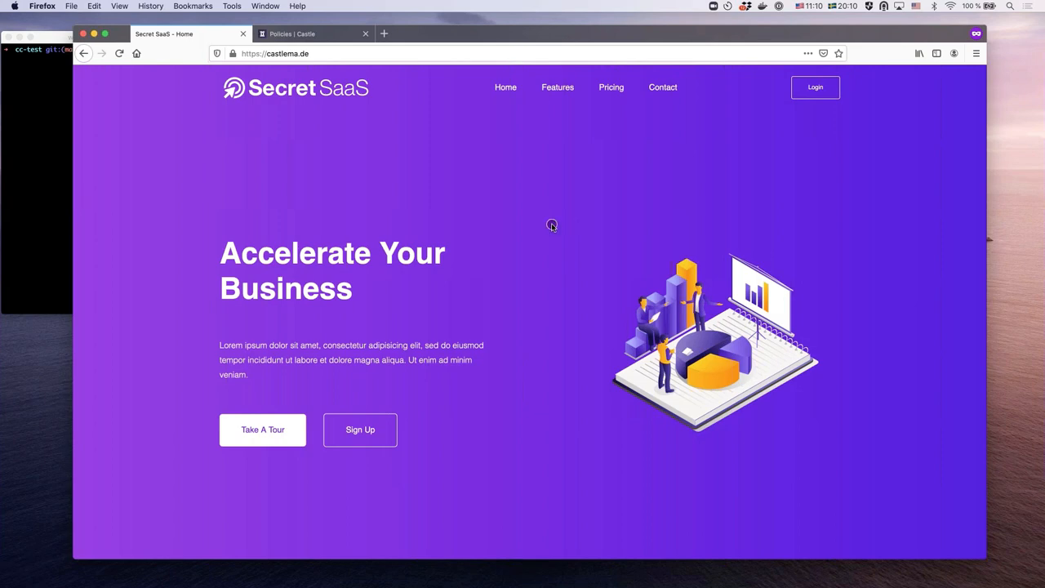
mouse_move(490, 229)
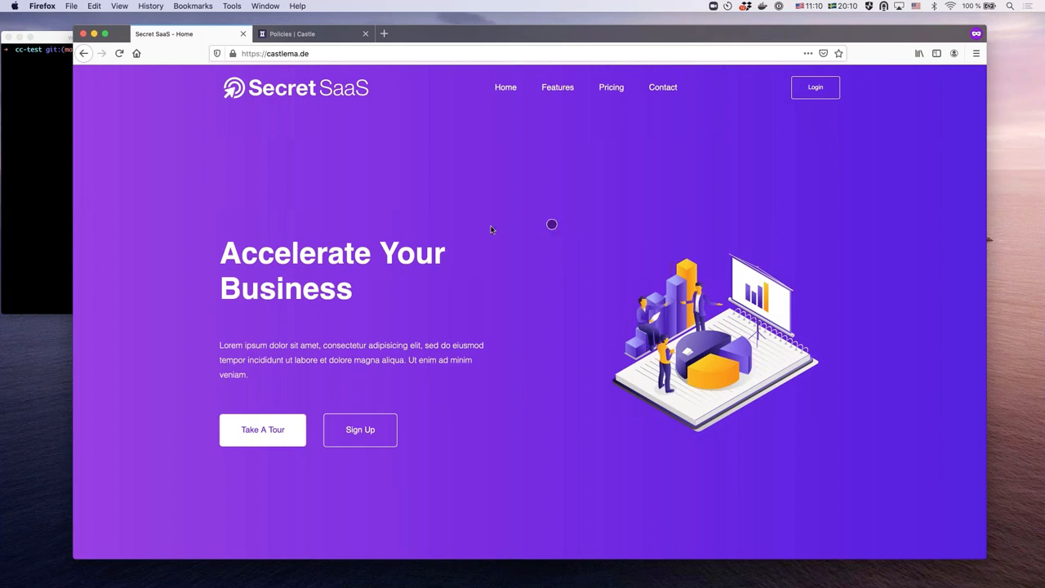
Switch to the Castle Policies page listing the Deny Bot Transactions policy
click(310, 34)
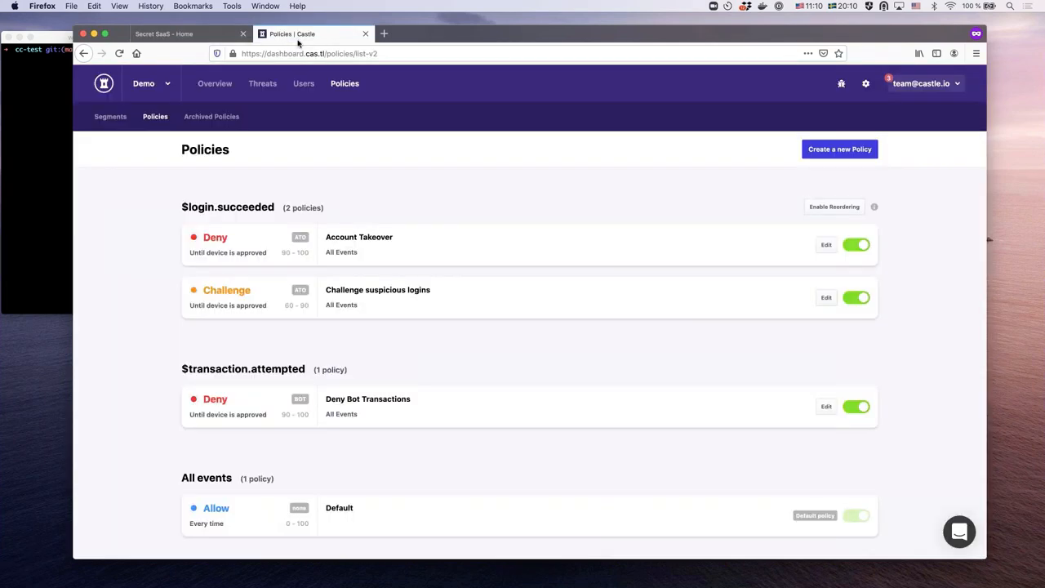
mouse_move(415, 145)
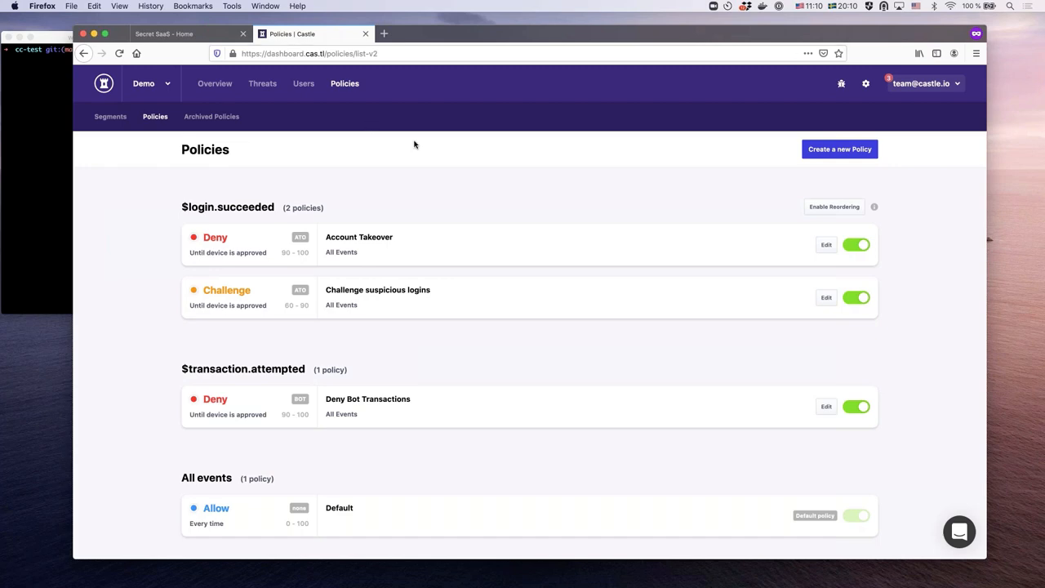
mouse_move(277, 333)
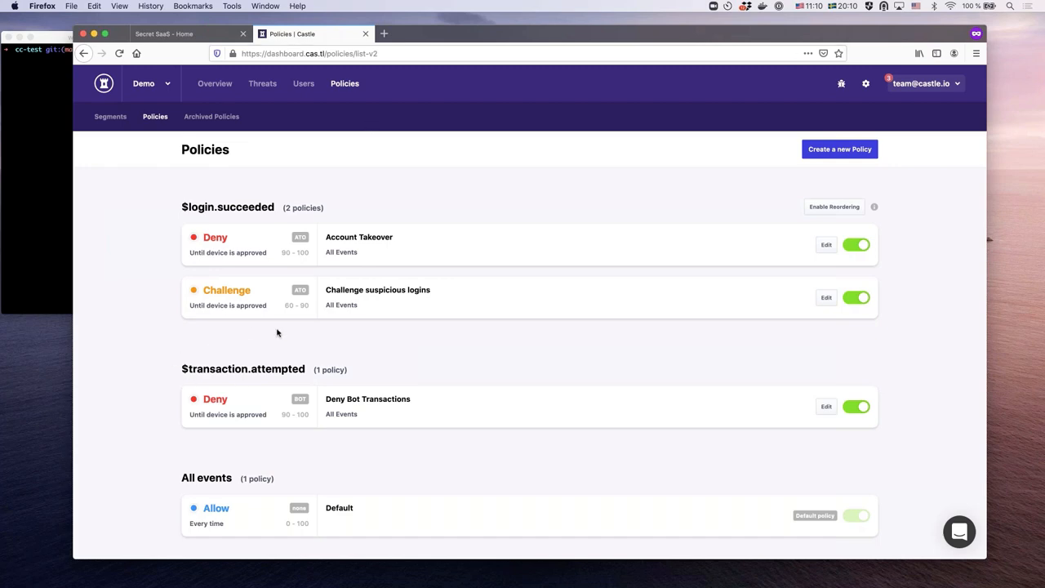
mouse_move(237, 415)
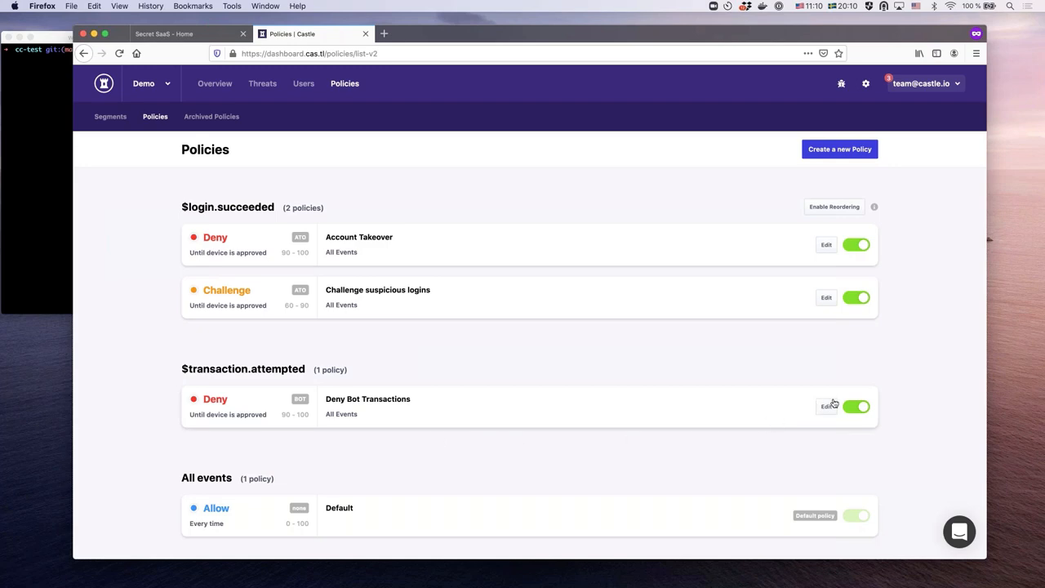
click(825, 406)
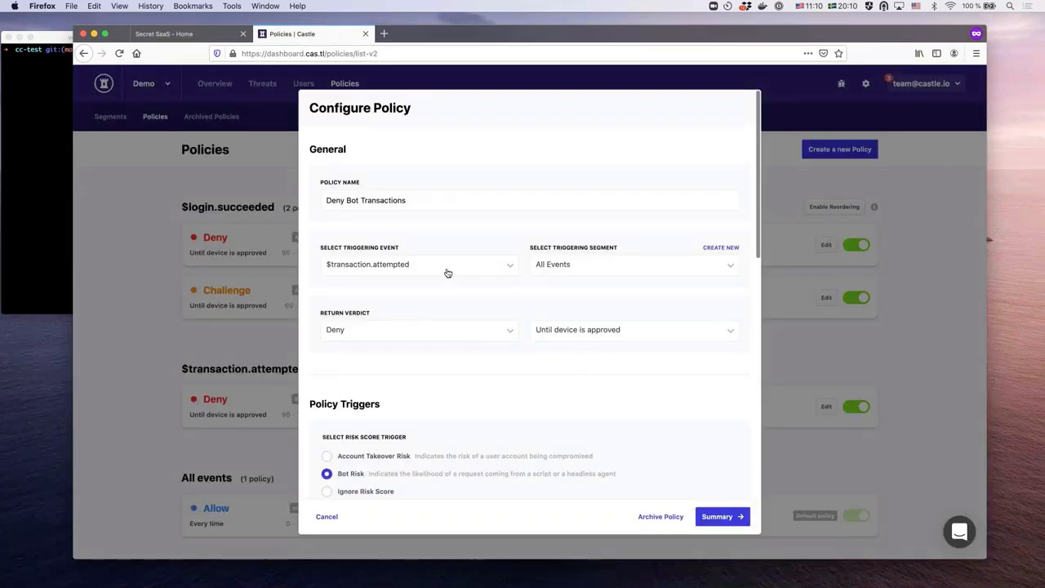
click(418, 264)
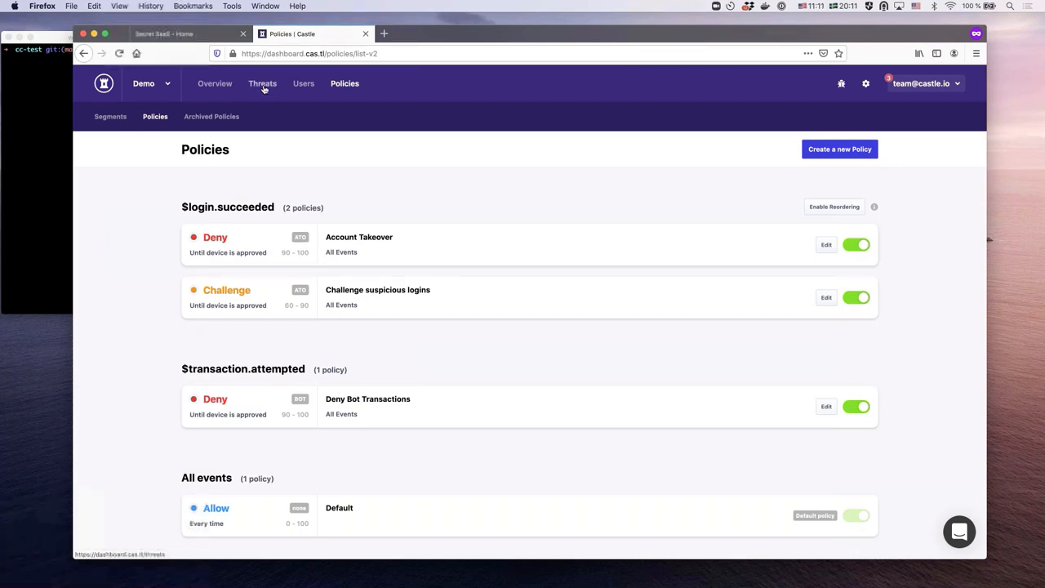
mouse_move(258, 102)
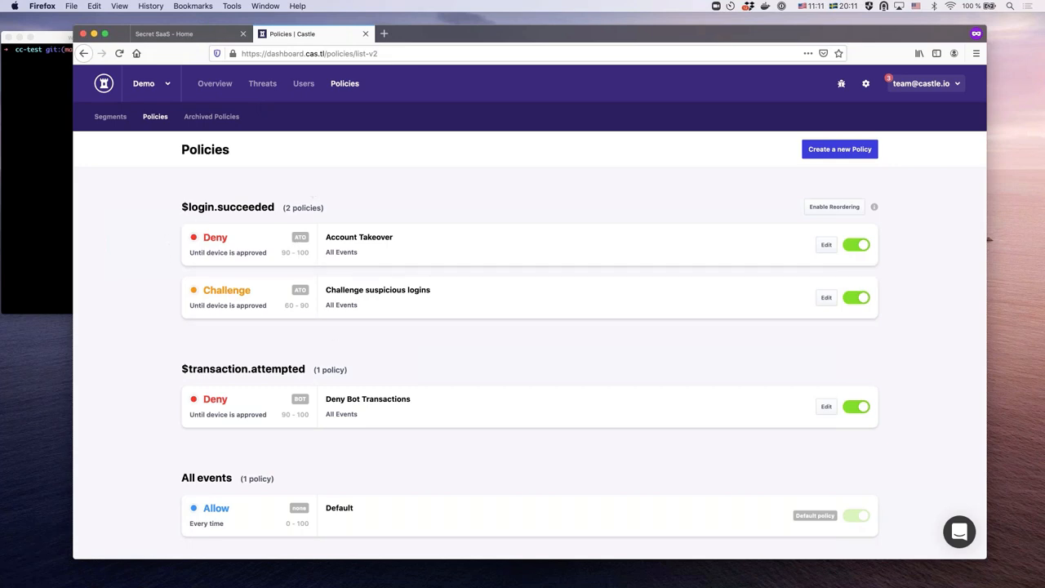
mouse_move(264, 314)
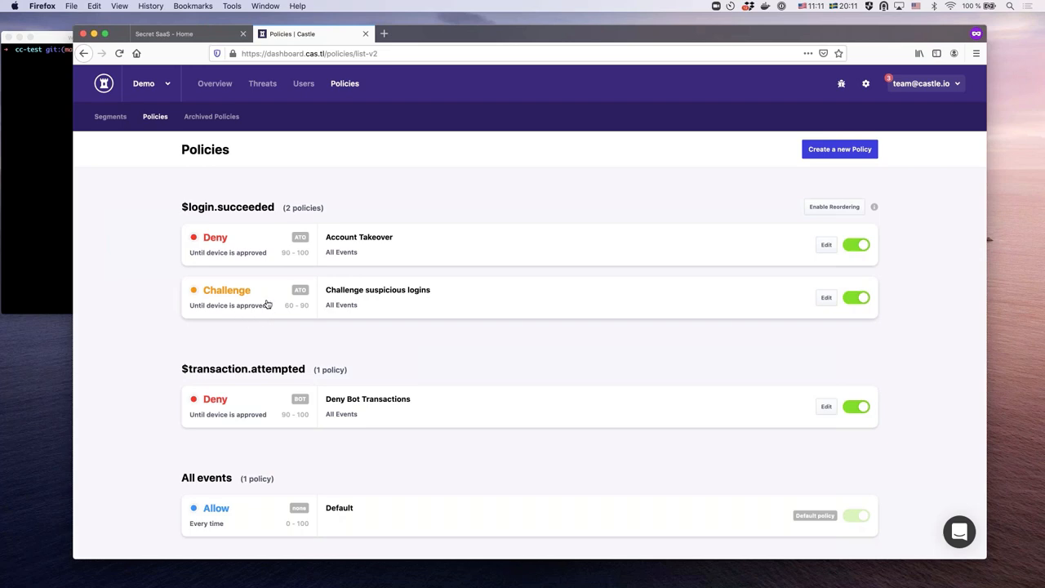
mouse_move(235, 303)
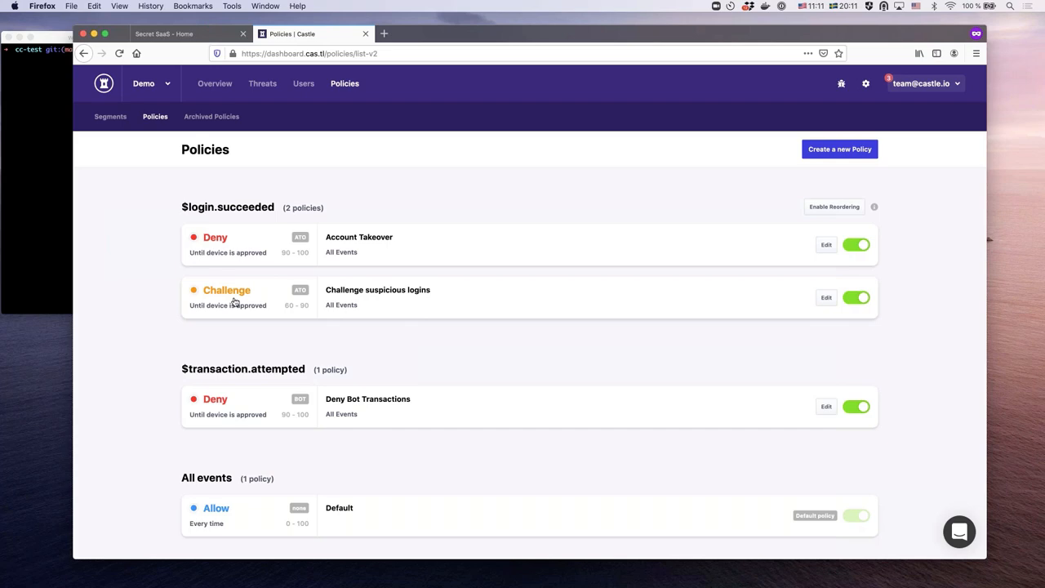
click(188, 33)
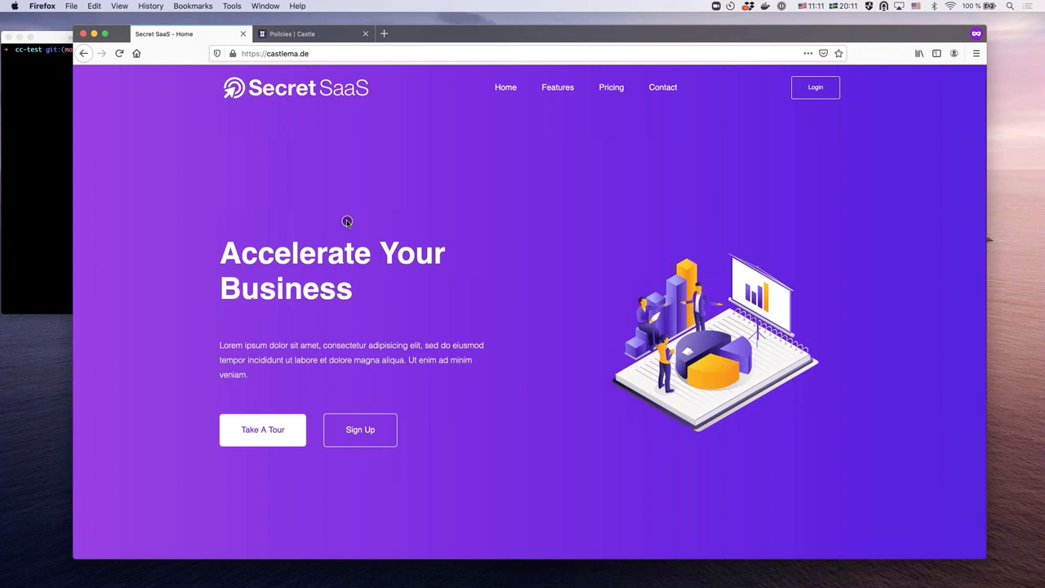
mouse_move(427, 515)
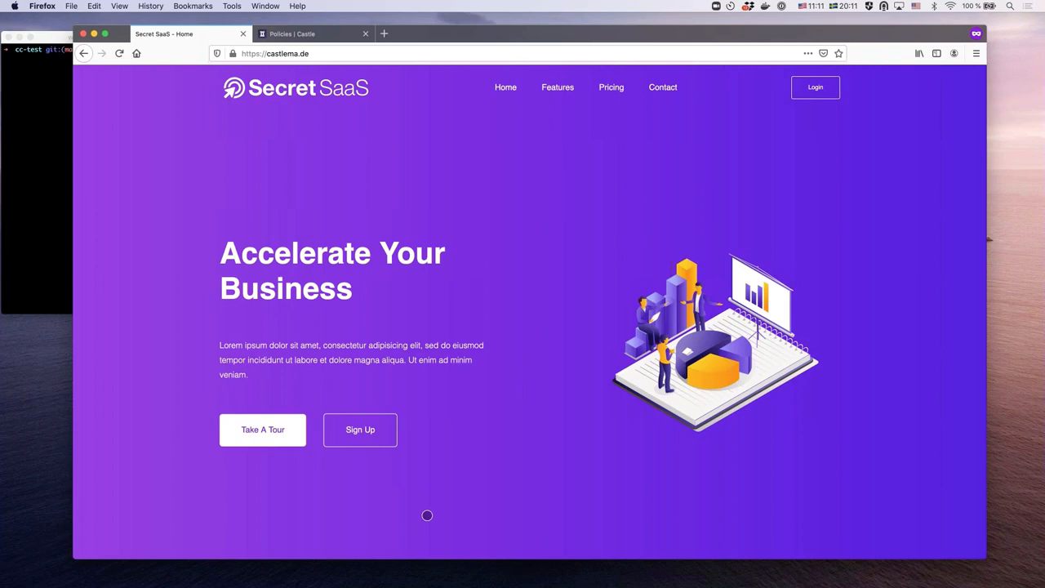
mouse_move(375, 502)
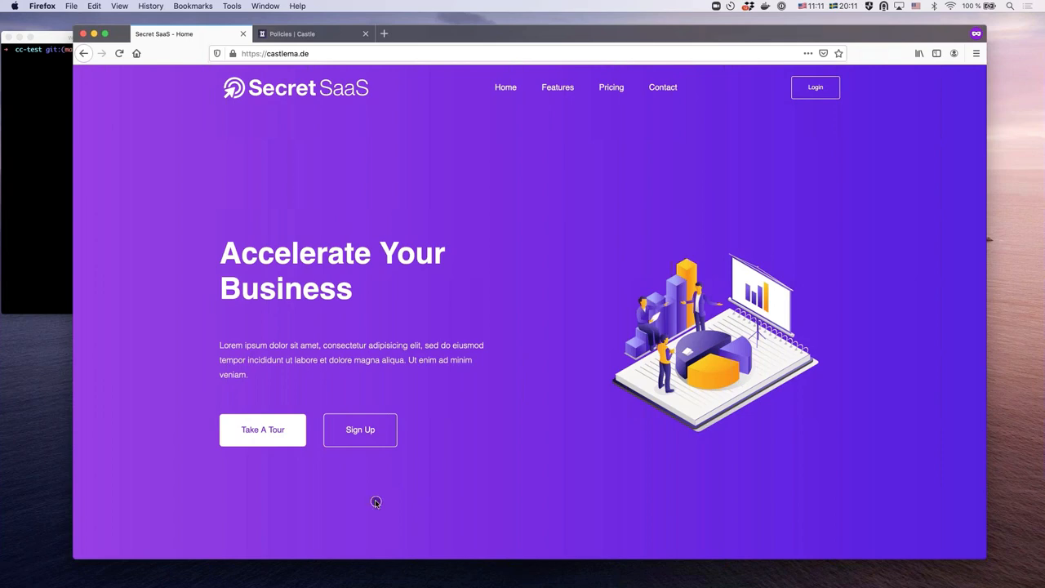
mouse_move(360, 429)
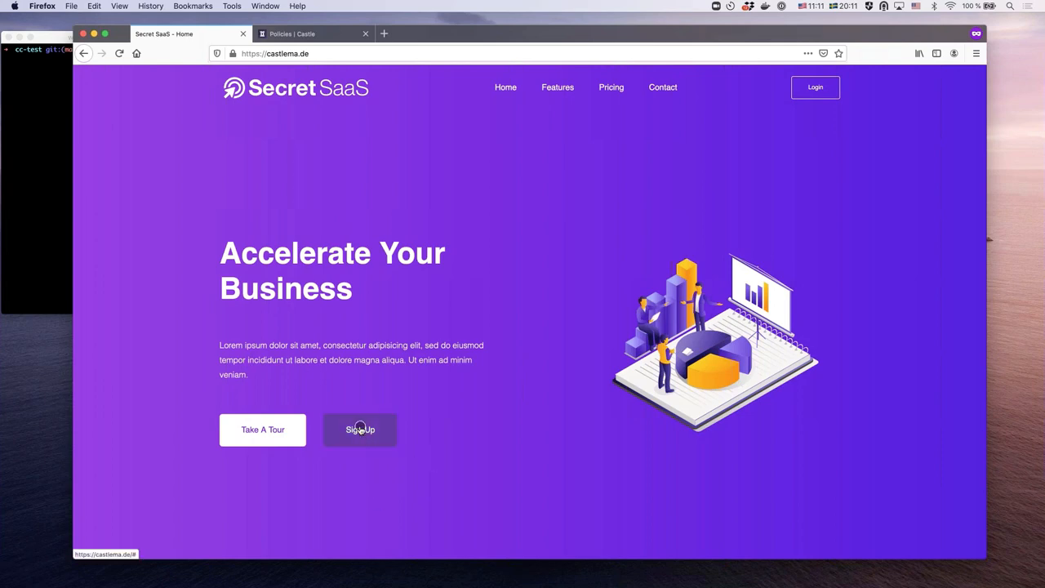
click(360, 430)
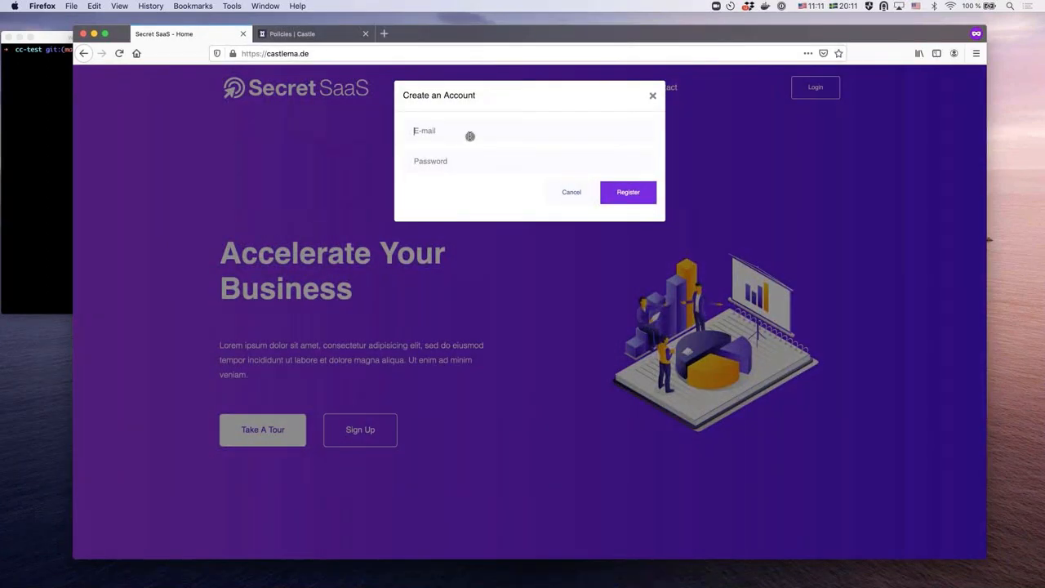
text(test@example.com)
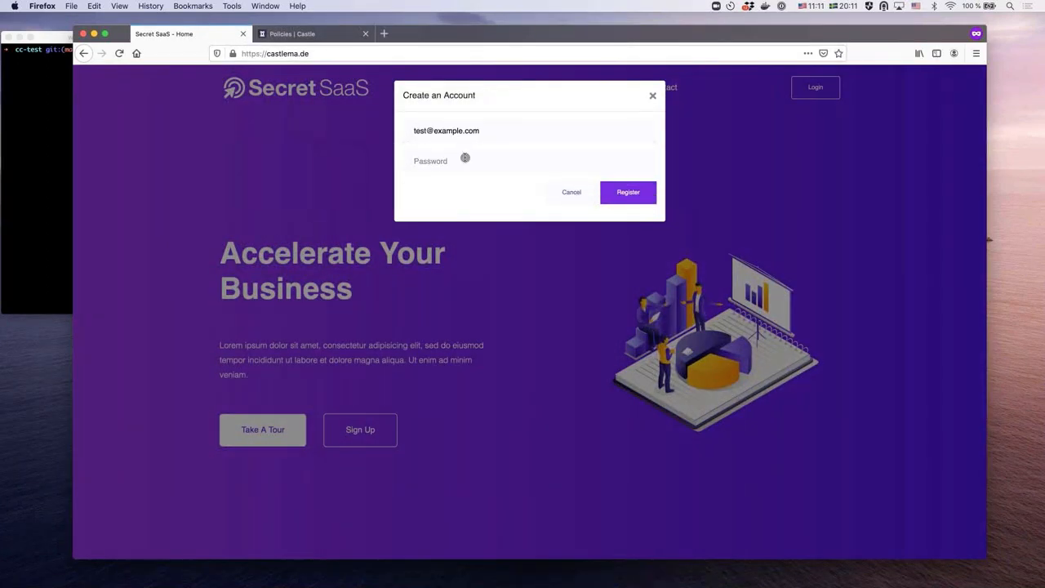
text(password)
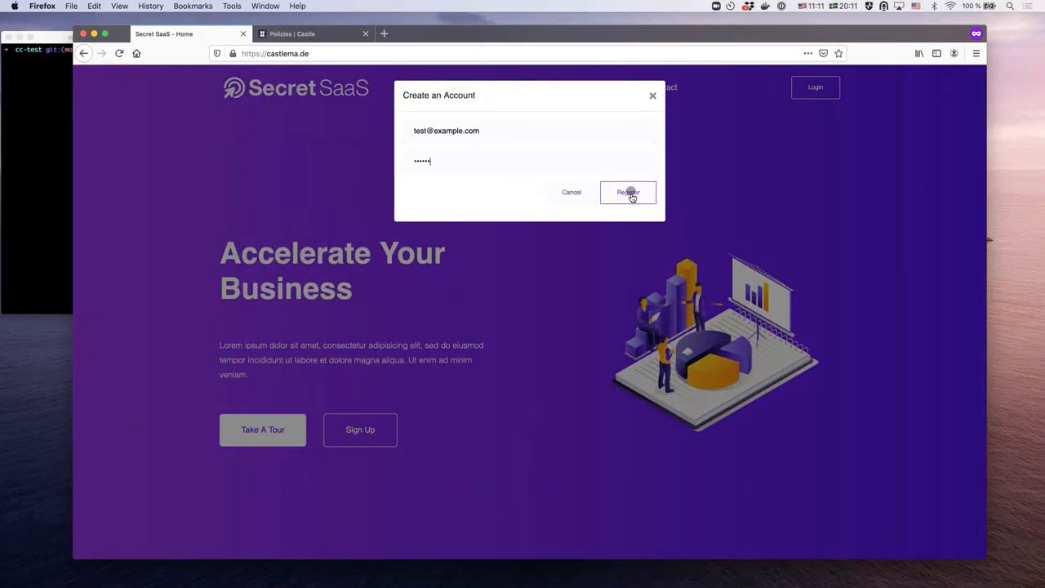
click(627, 192)
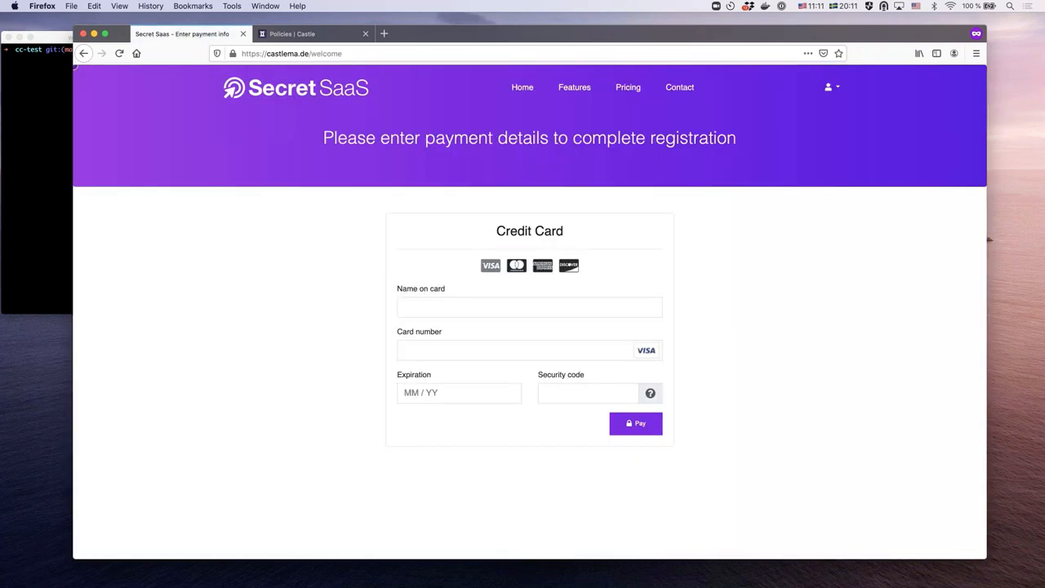
click(530, 308)
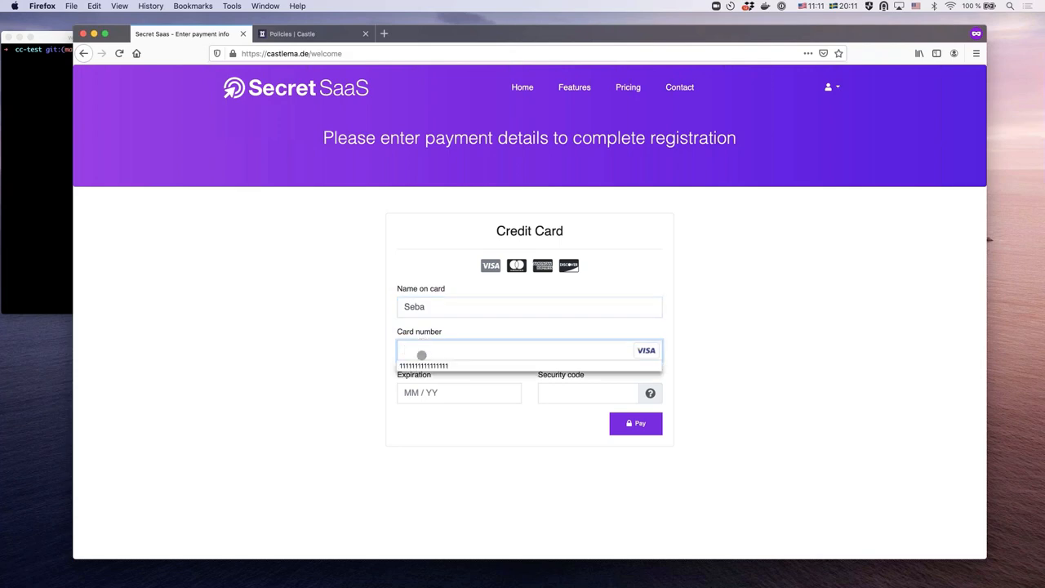
click(459, 392)
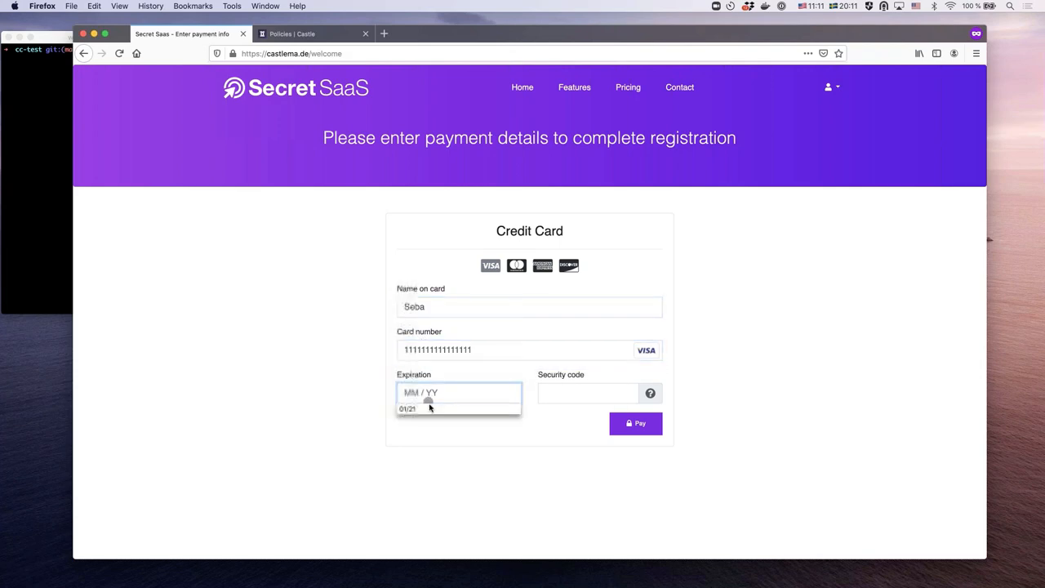
click(407, 408)
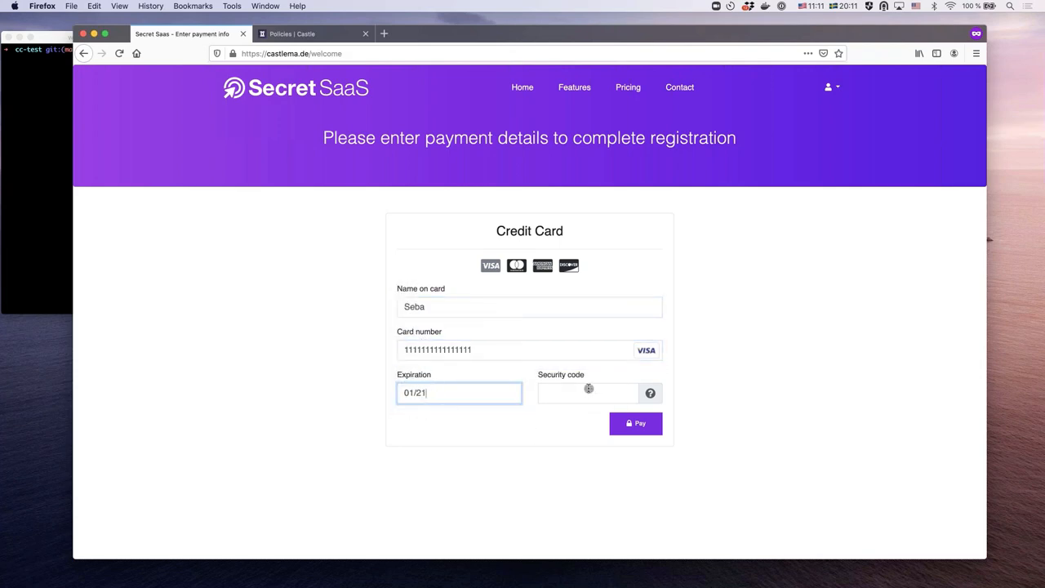
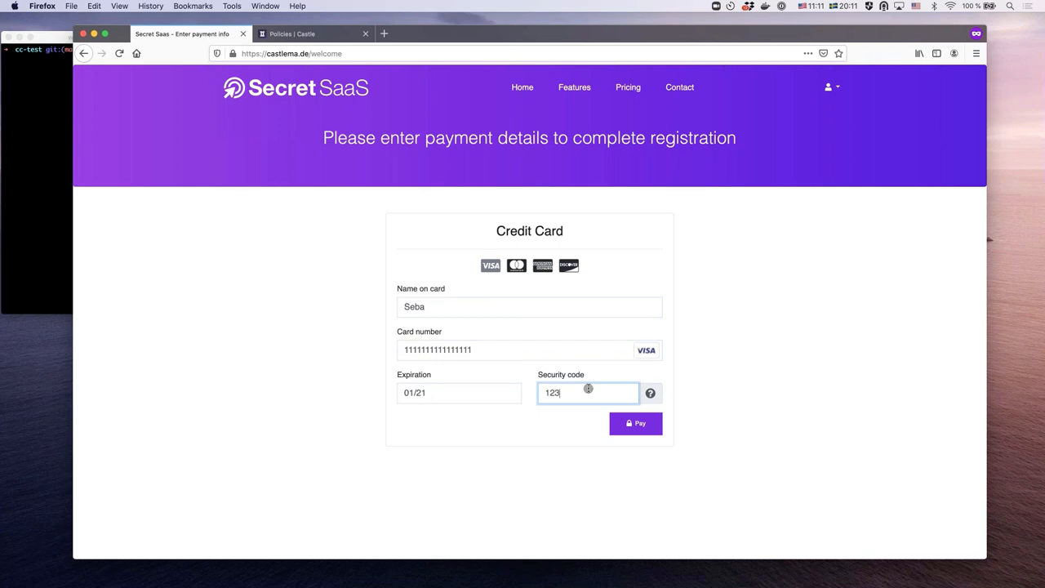
click(635, 423)
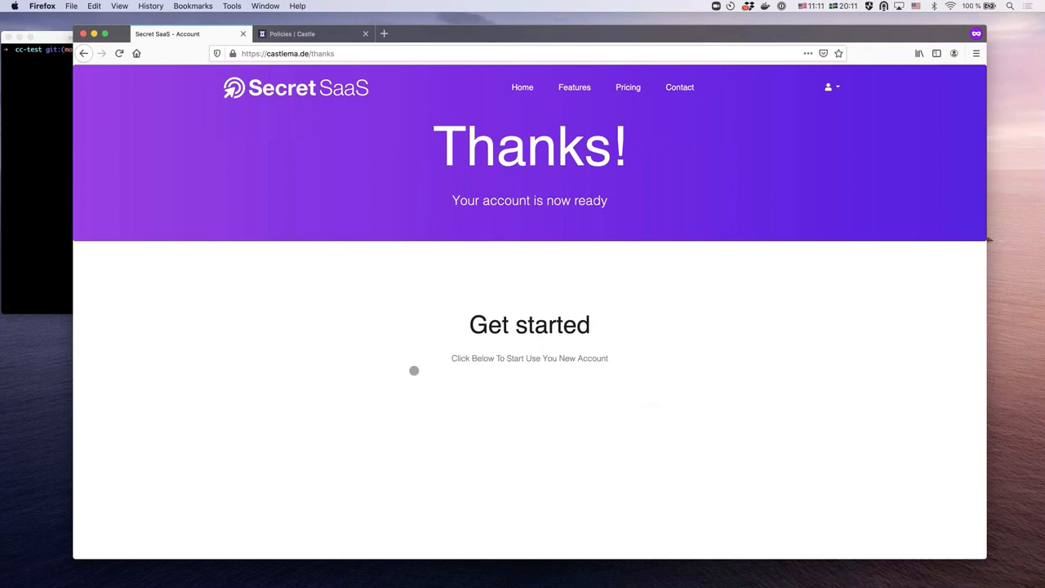
mouse_move(335, 355)
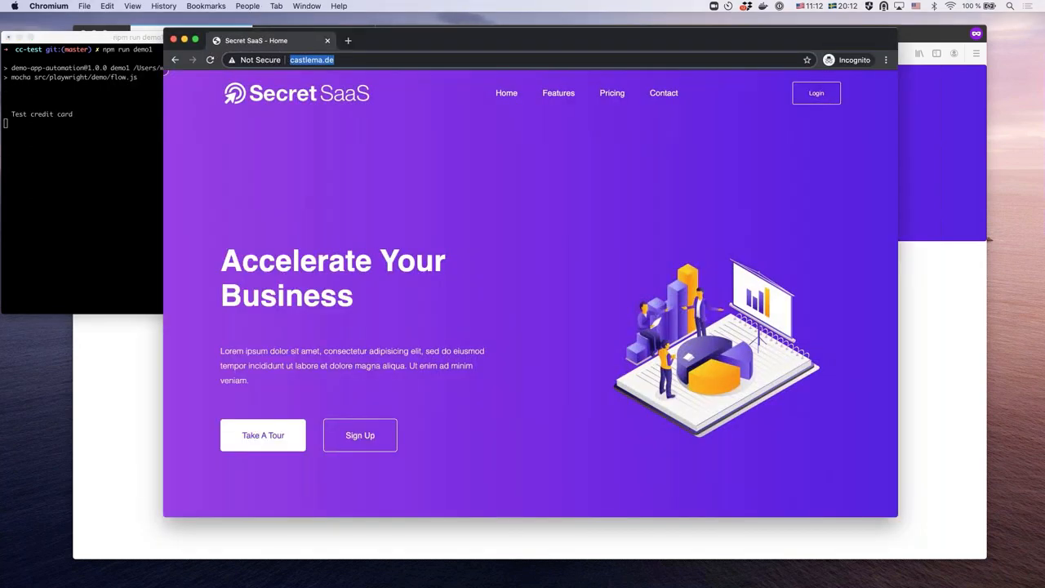
Let the Playwright script sign up, register and pay, ending in 'Payment could not be processed'
click(359, 435)
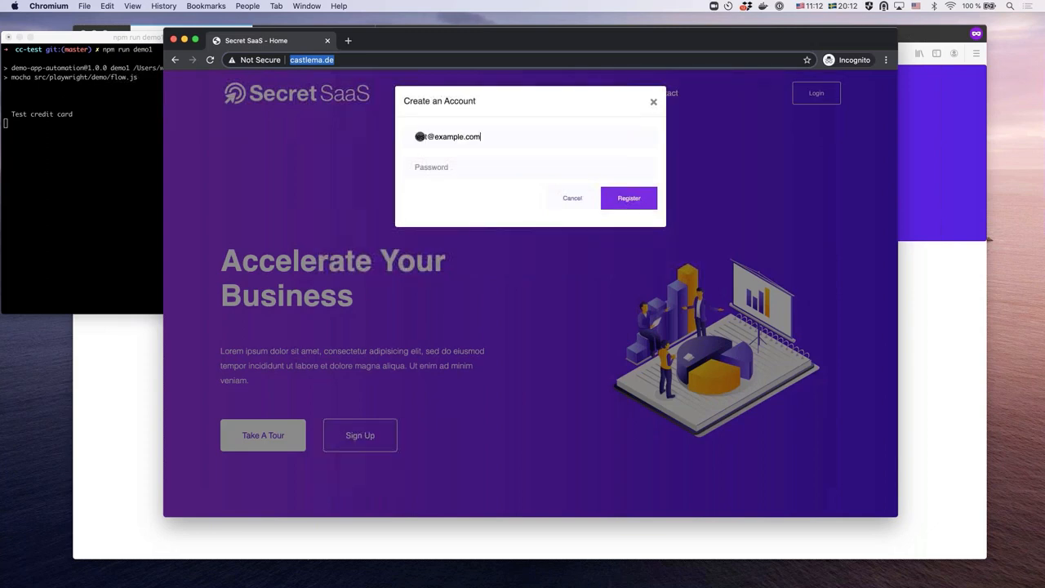
click(628, 198)
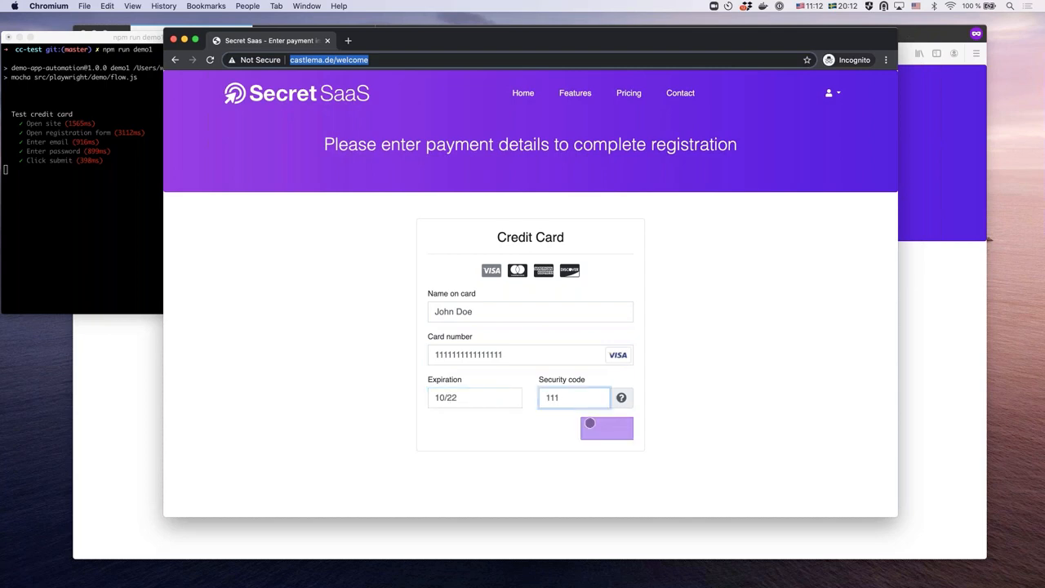
click(607, 428)
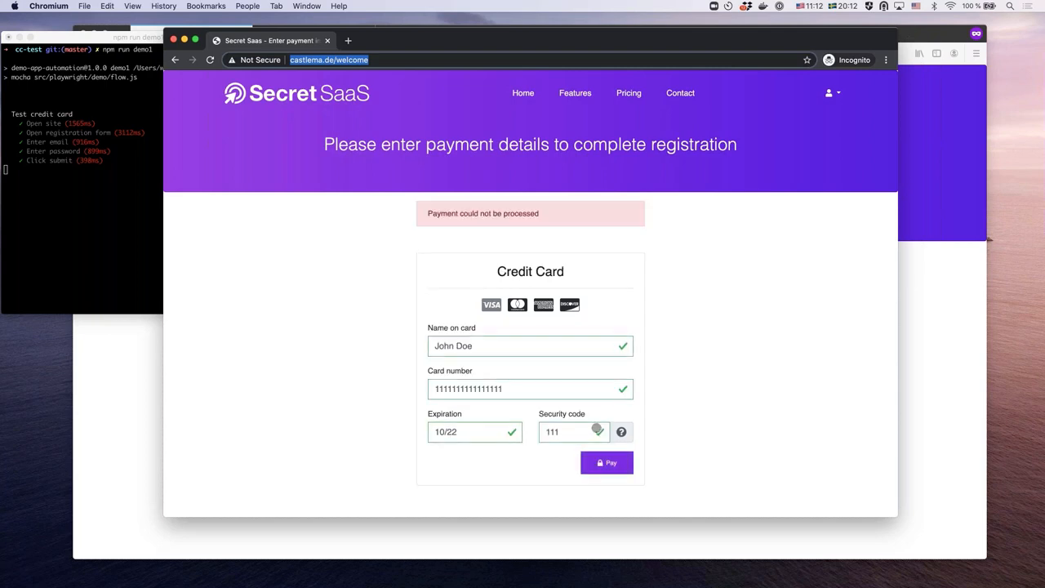